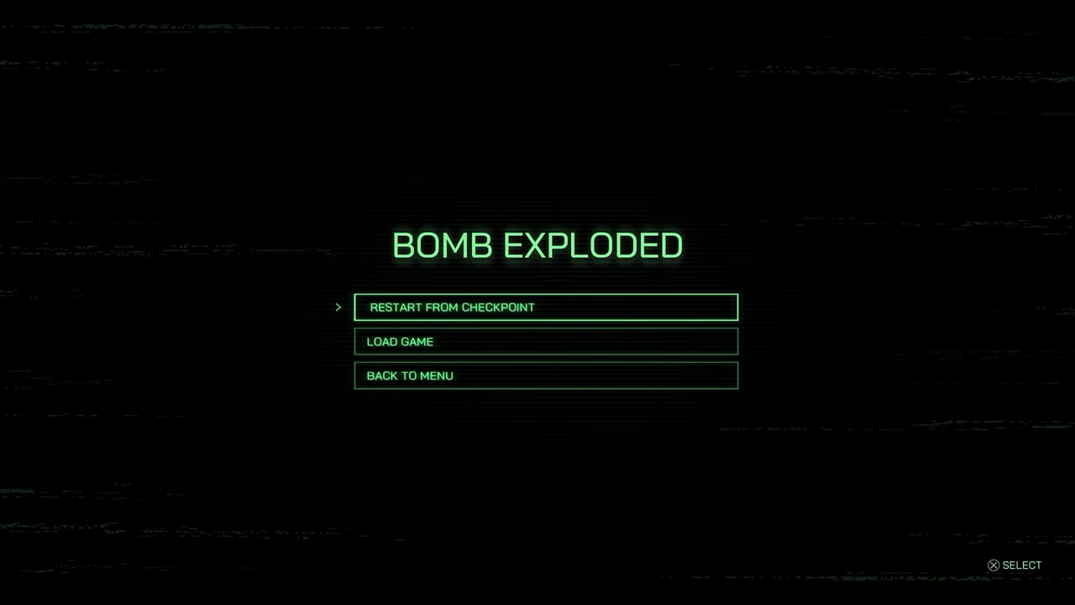
pyautogui.click(546, 306)
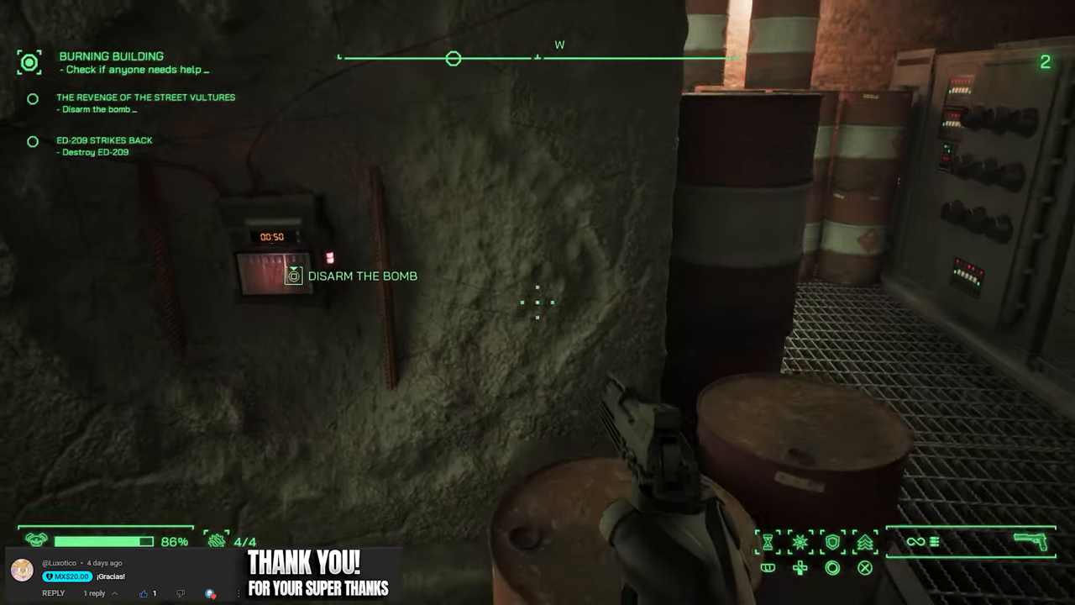
pyautogui.click(301, 275)
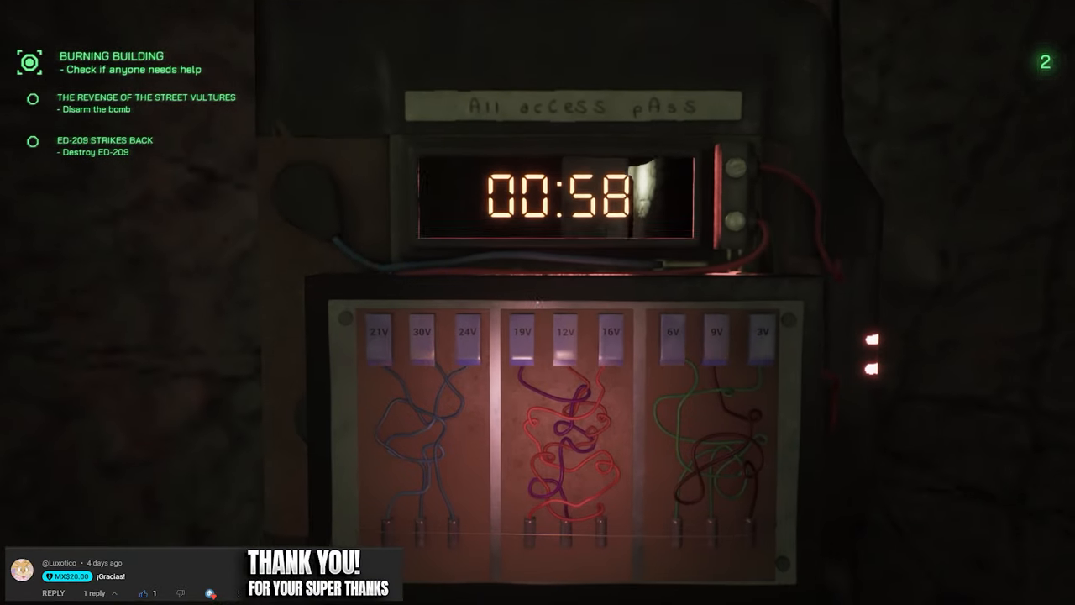